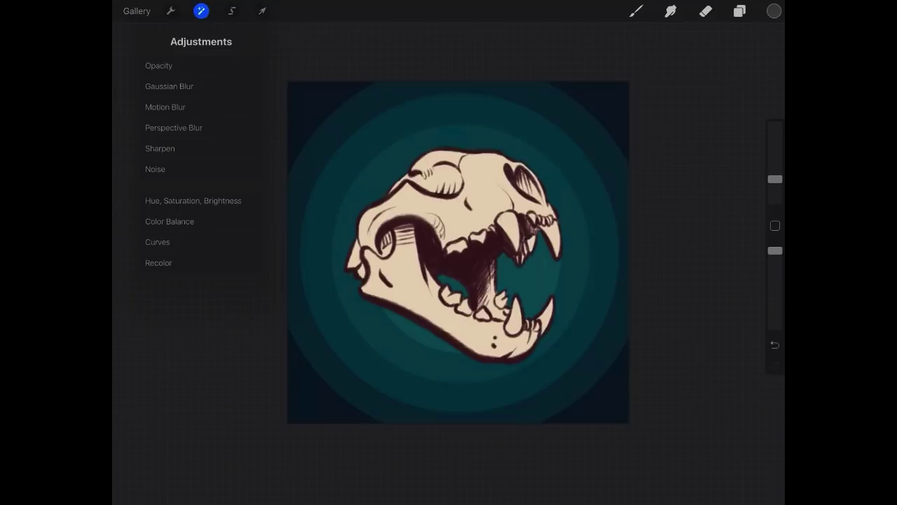
Close the Adjustments menu and bring up the Actions options for inserting and copying
{"action": "left_click", "coordinate": [202, 11]}
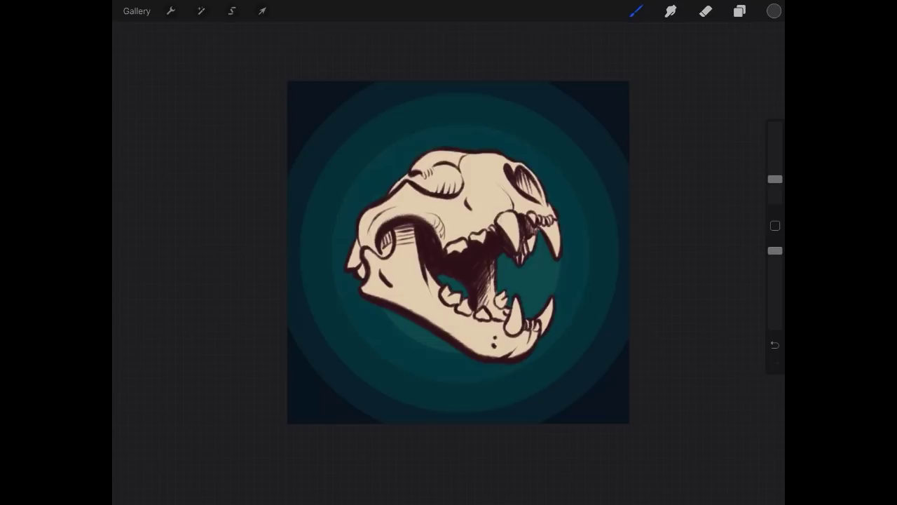
{"action": "left_click", "coordinate": [170, 10]}
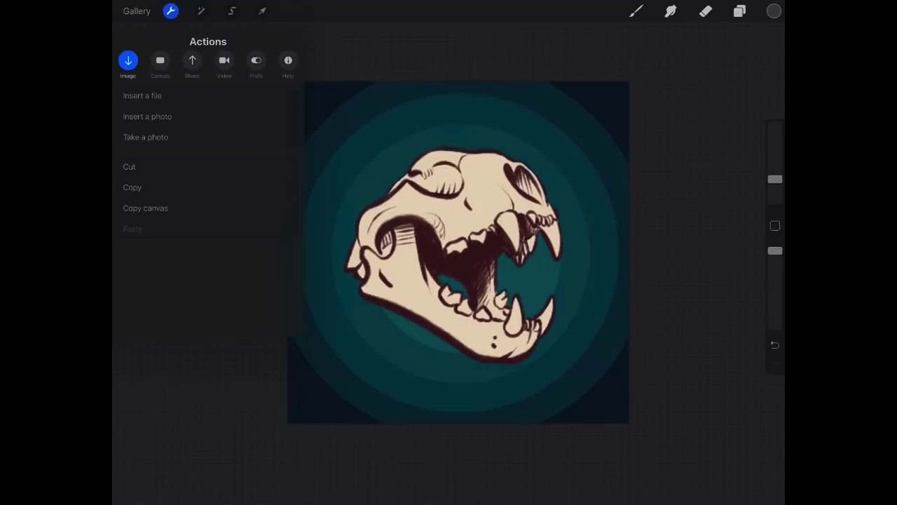
Switch to the Prefs tab in Actions and enable Light interface
{"action": "left_click", "coordinate": [256, 60]}
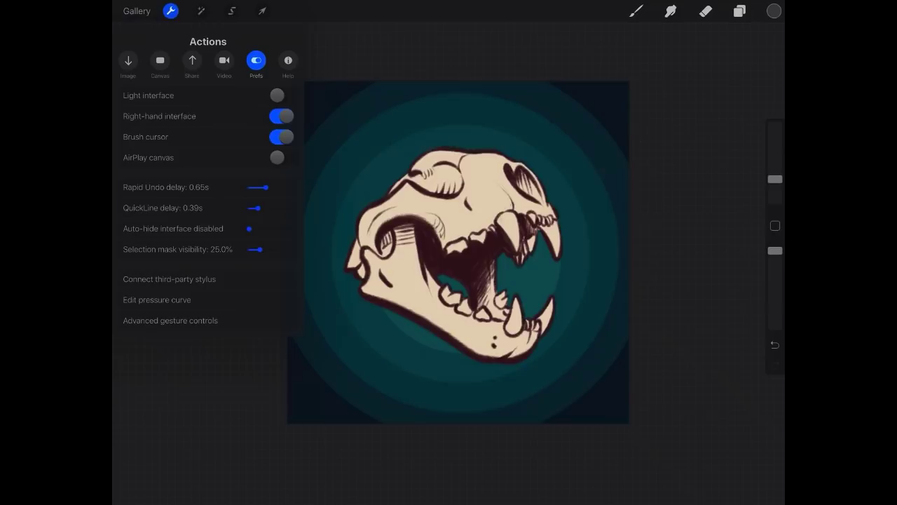
{"action": "left_click", "coordinate": [280, 94]}
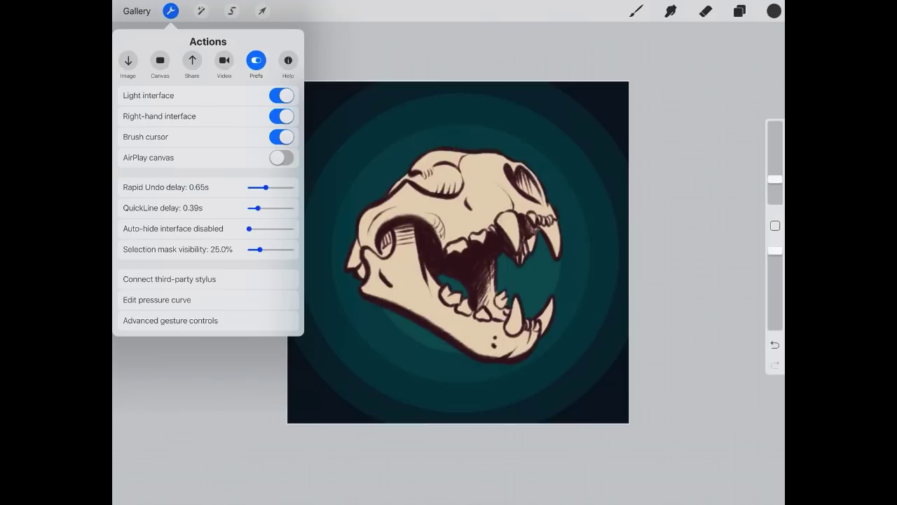
Disable Light interface and Right-hand interface, moving the sidebar to the left
{"action": "left_click", "coordinate": [281, 95]}
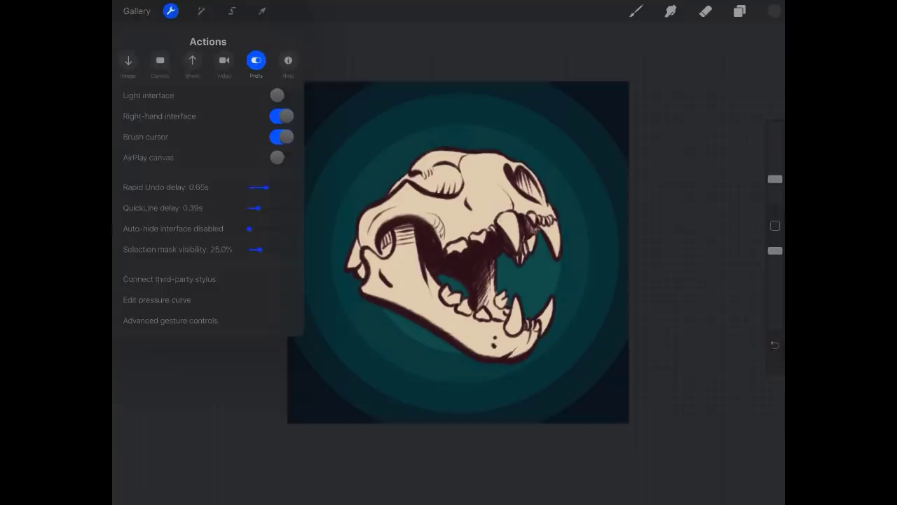
{"action": "left_click", "coordinate": [279, 116]}
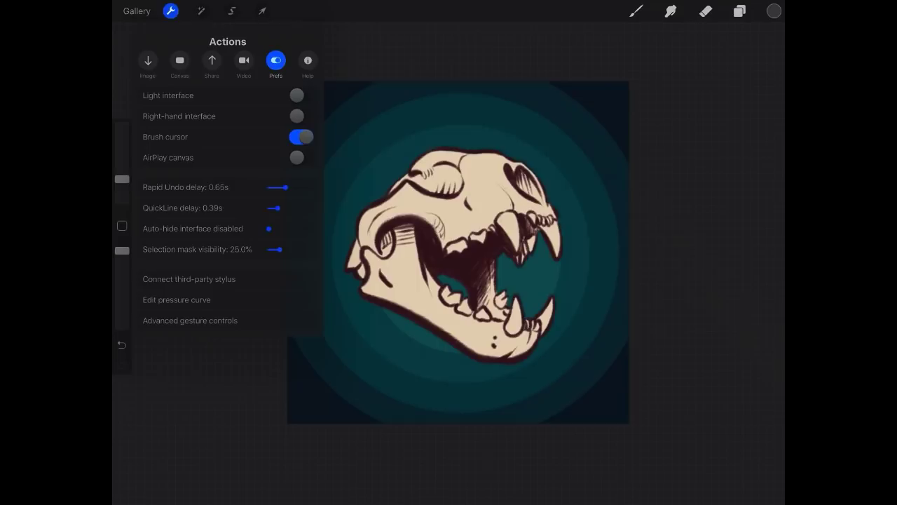
Re-enable Right-hand interface in Prefs
{"action": "left_click", "coordinate": [296, 116]}
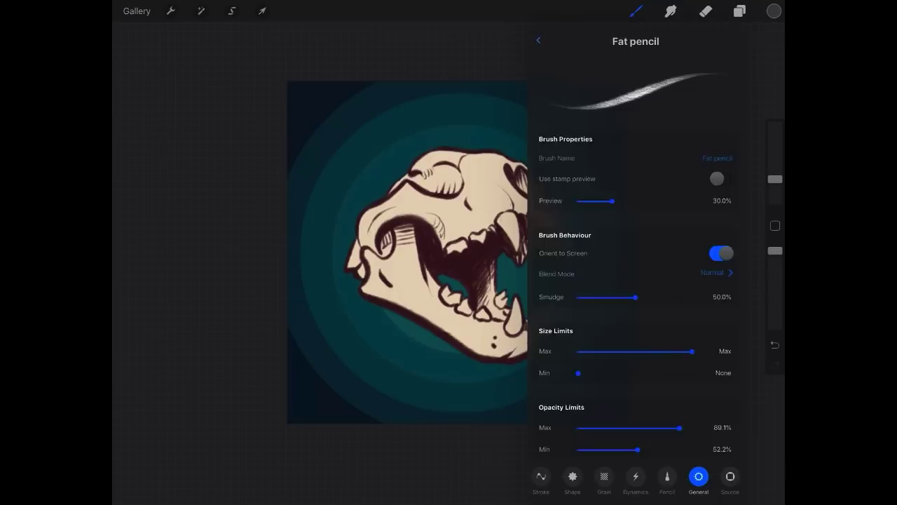
Close the Fat pencil Brush Studio, undo the white test strokes, and reopen Actions preferences
{"action": "left_click", "coordinate": [539, 40]}
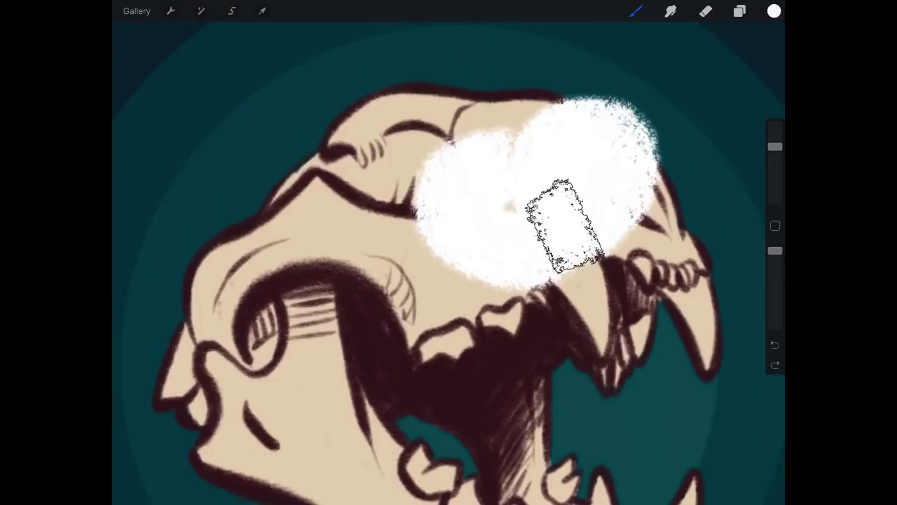
{"action": "left_click", "coordinate": [171, 10]}
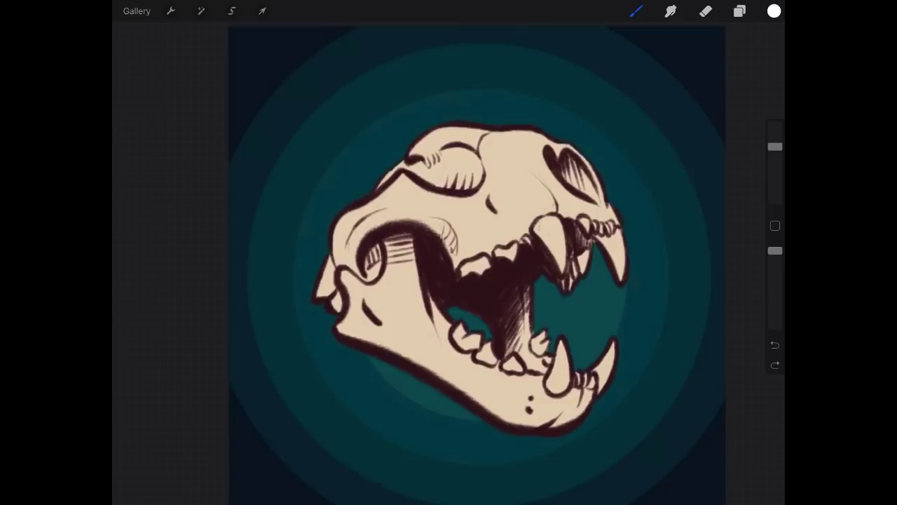
{"action": "left_click", "coordinate": [170, 11]}
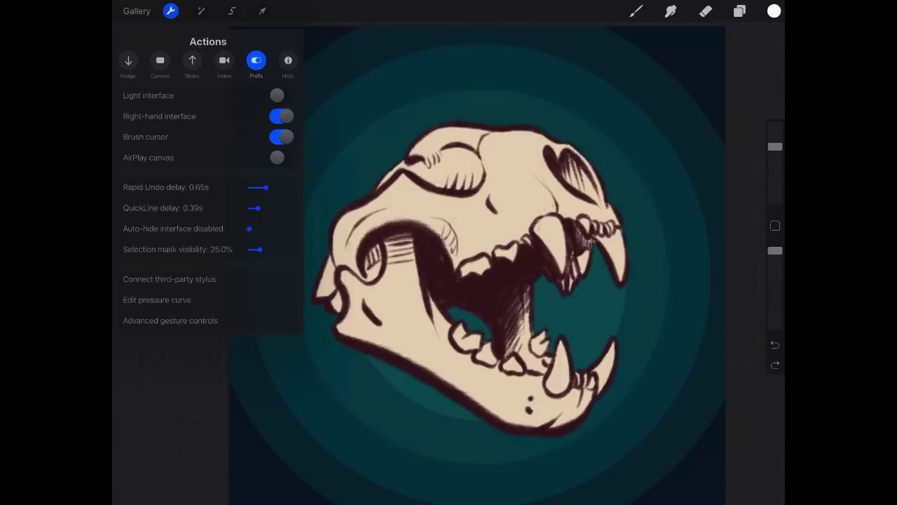